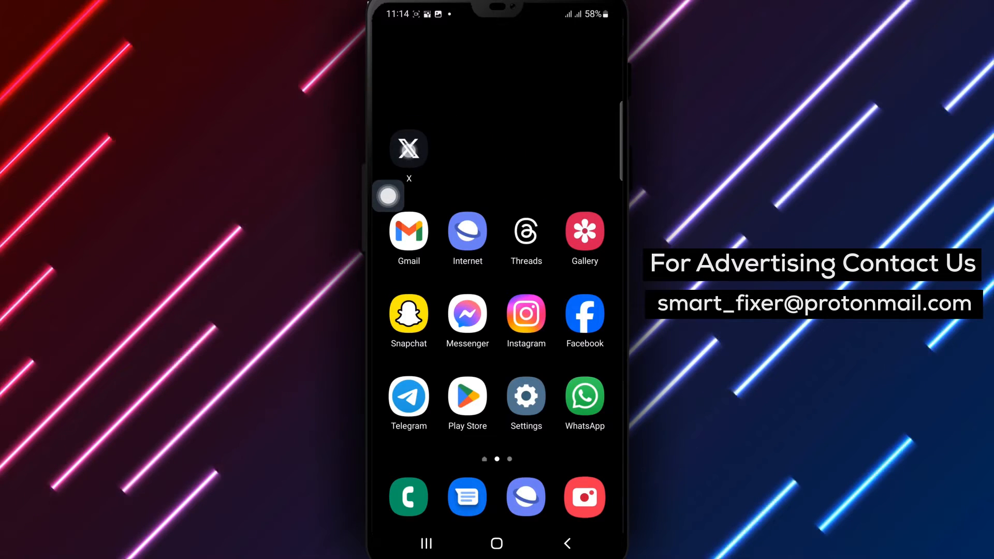
Launch the X app from the Android home screen to its For you feed
click(408, 149)
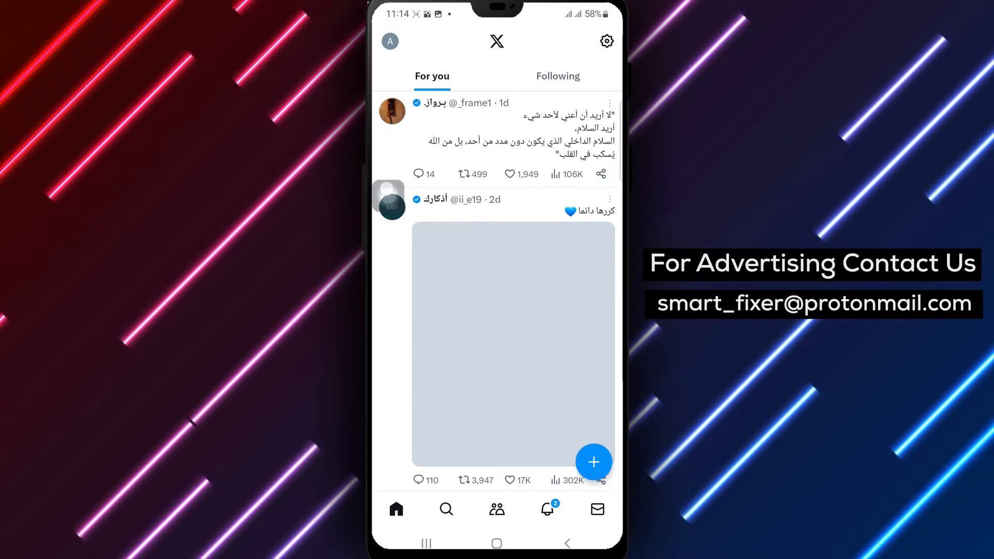
Open the account side menu from the profile avatar at top left
click(389, 41)
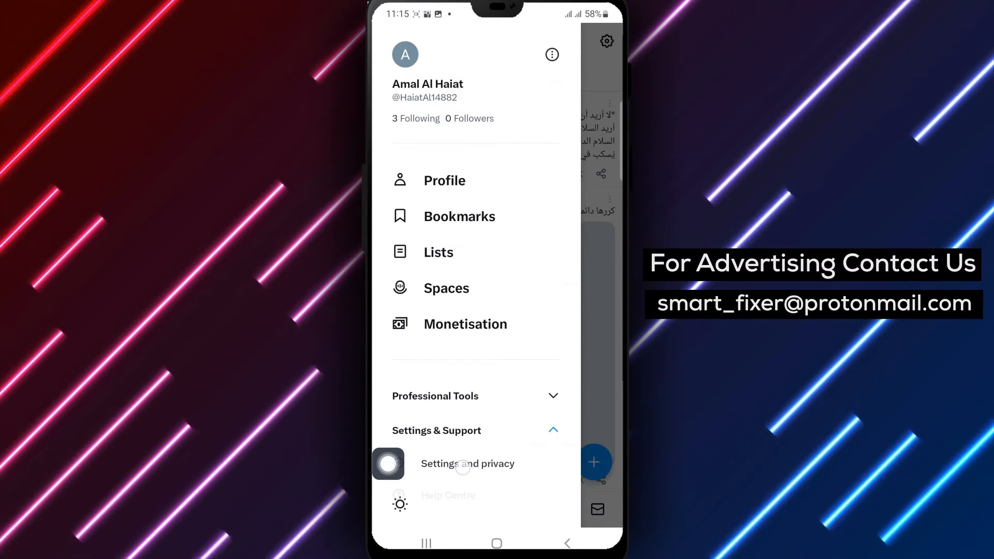
Go to Settings and privacy, then into the notification settings
click(467, 463)
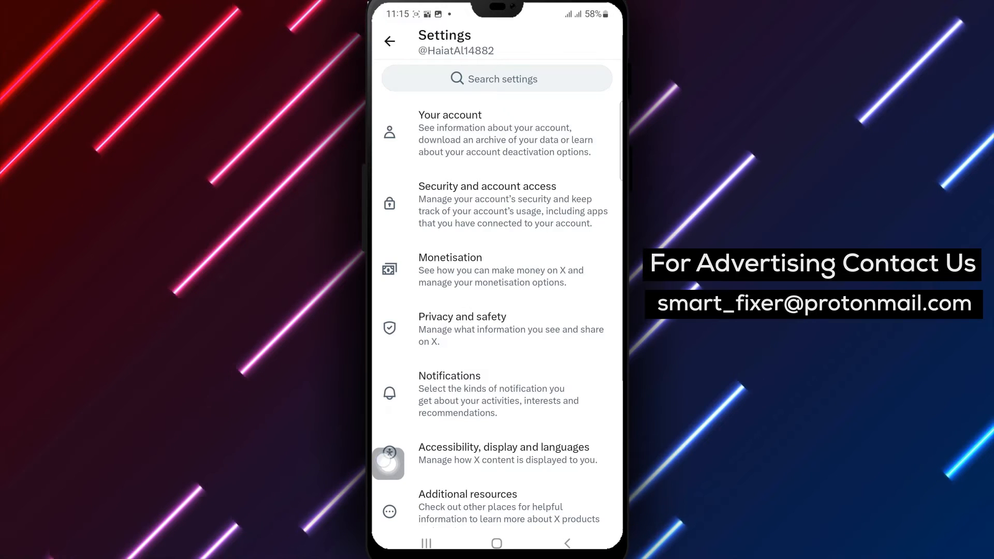
click(449, 393)
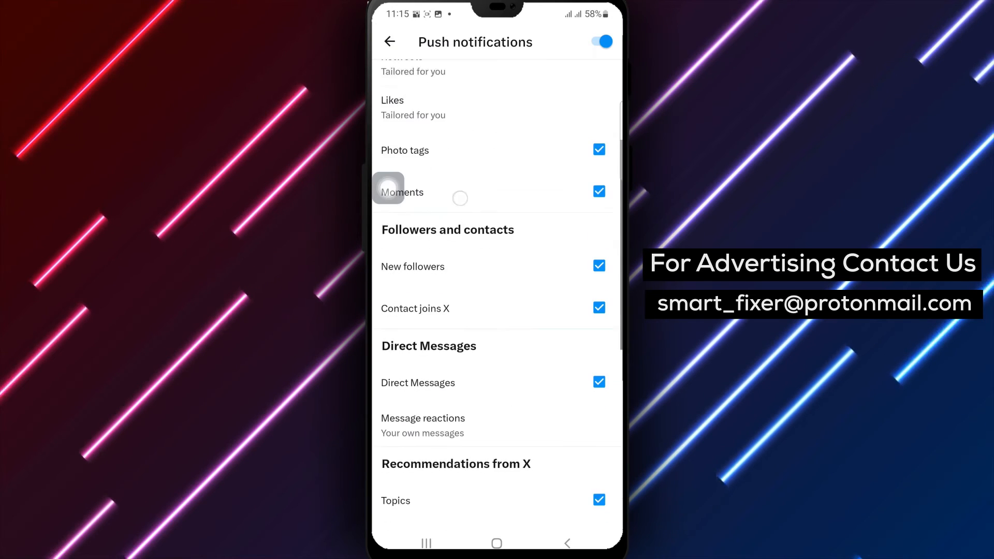
scroll(down, 3)
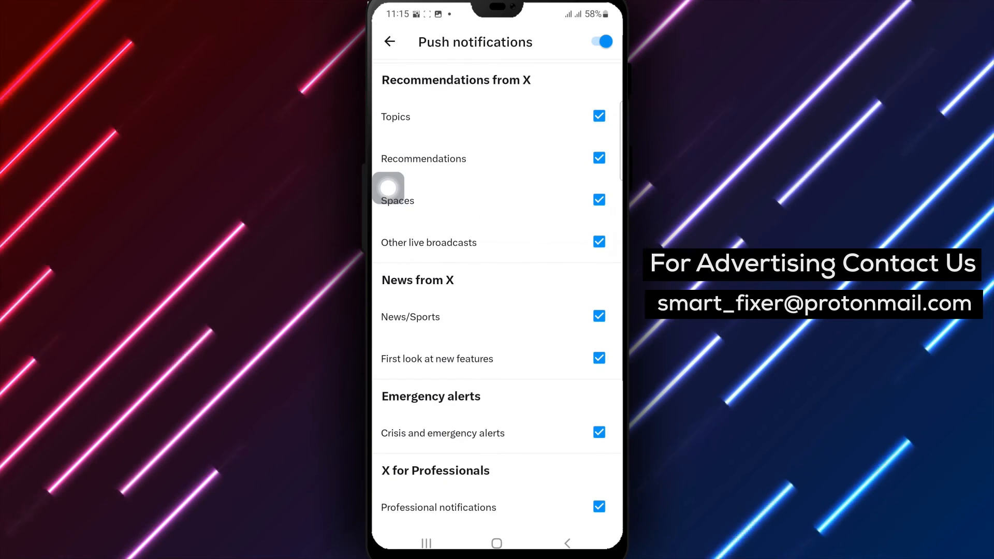
scroll(down, 3)
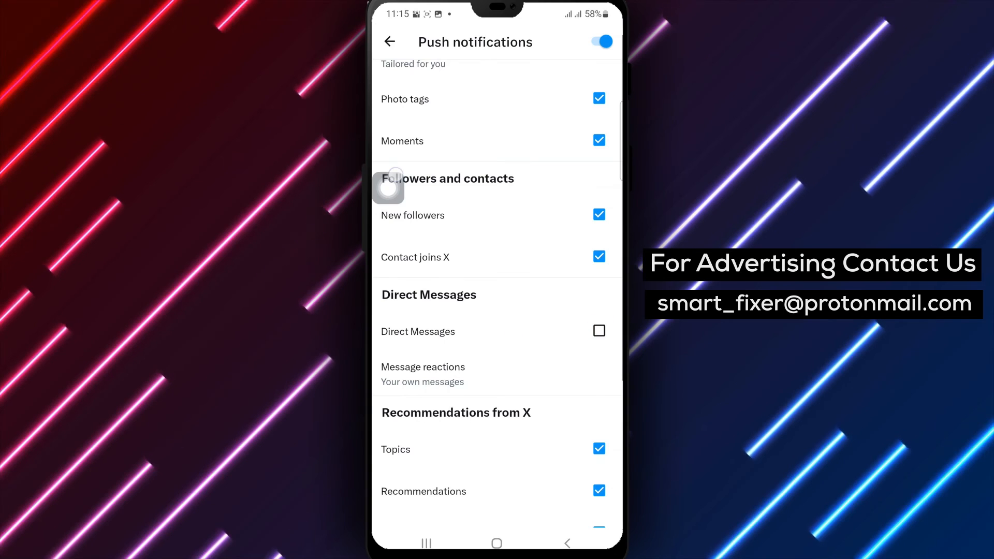
click(598, 330)
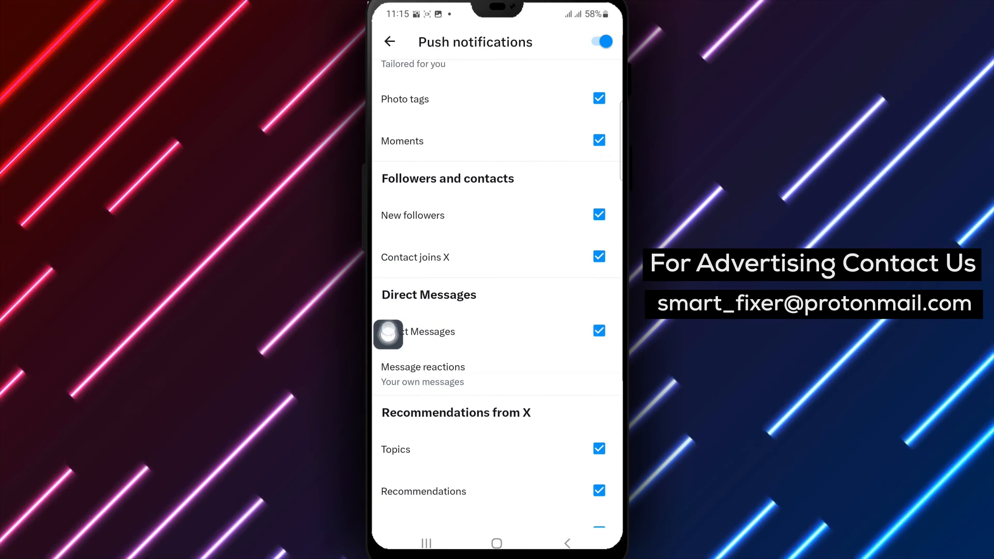